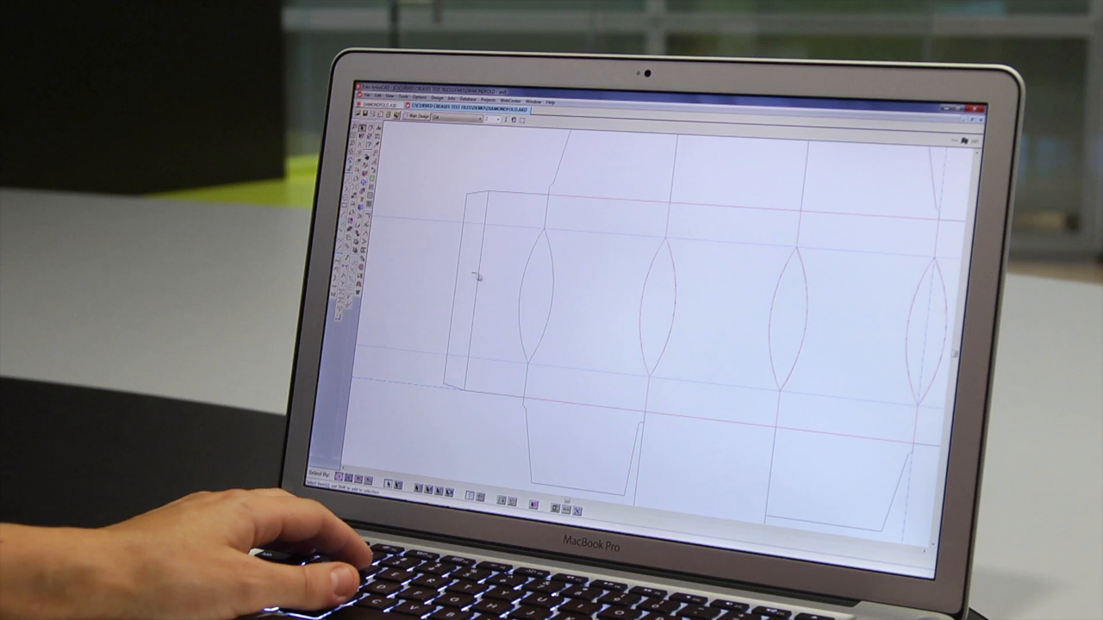
Convert the flat diamond-fold design into a 3D view.
left_click(629, 338)
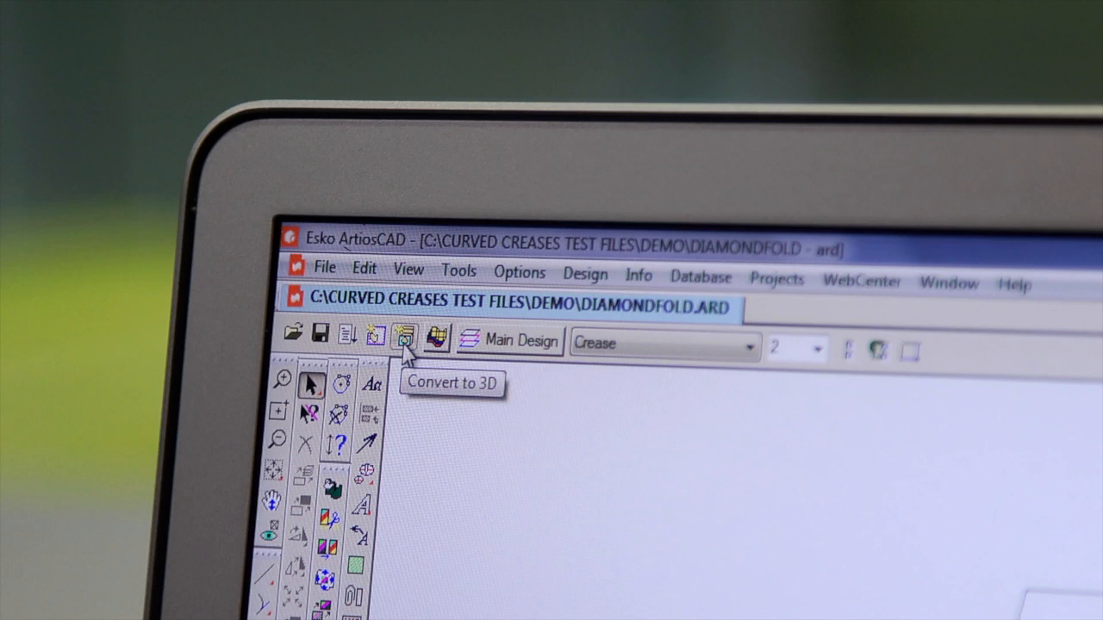
left_click(405, 336)
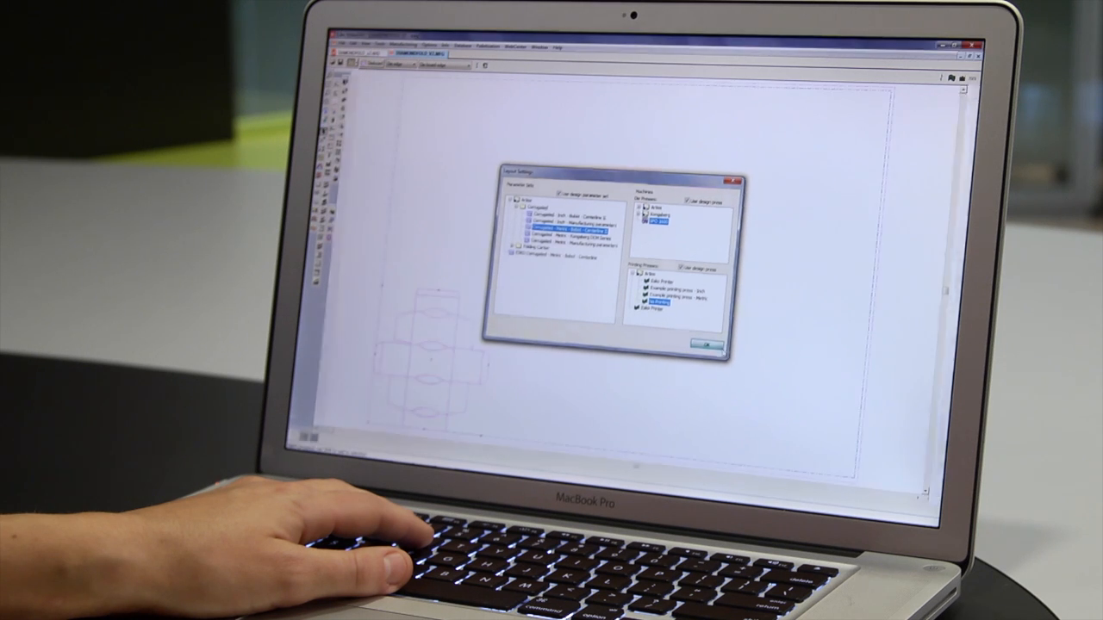
Accept the chosen layout parameter set and machine in Layout Settings.
left_click(705, 345)
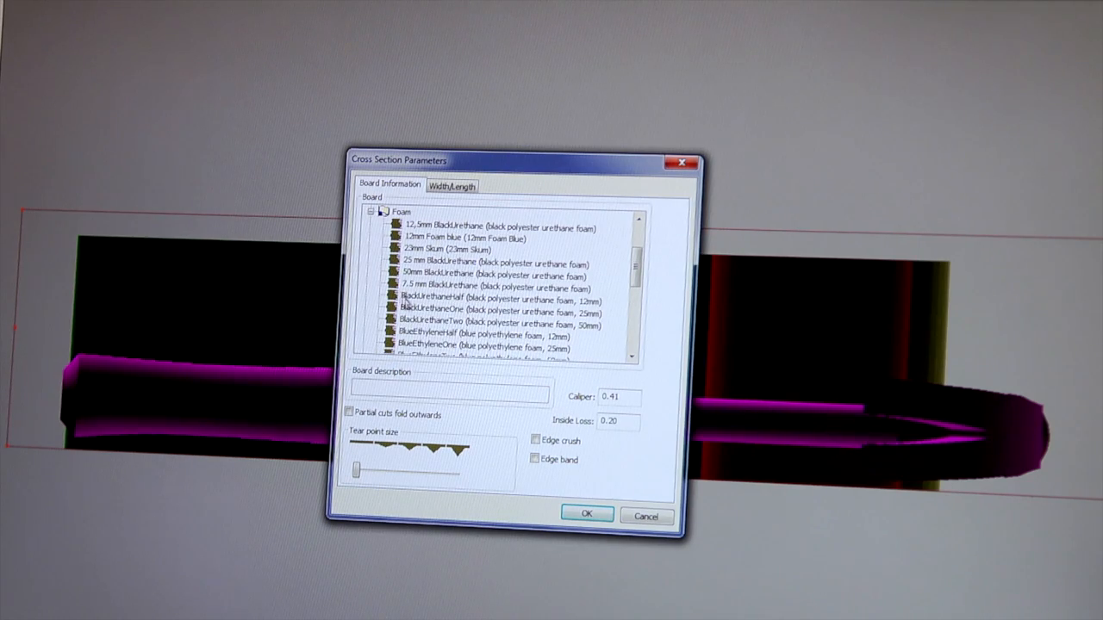
Set the foam fitment's board material to StratoCell 70mm under Foam.
left_click(457, 309)
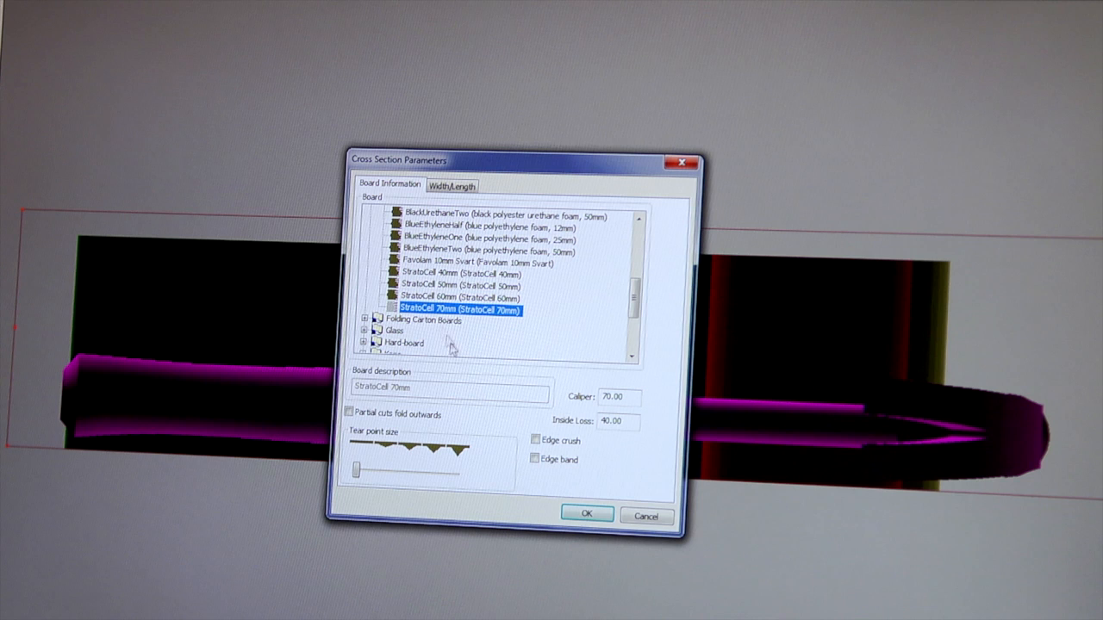
left_click(586, 514)
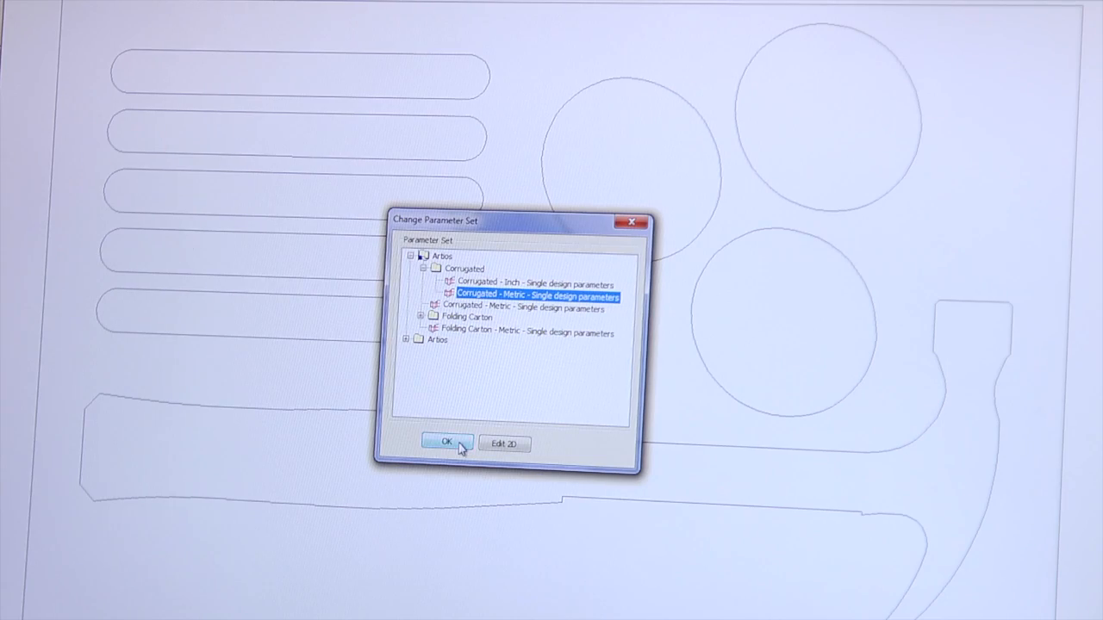
Apply the metric corrugated single-design parameter set.
left_click(443, 441)
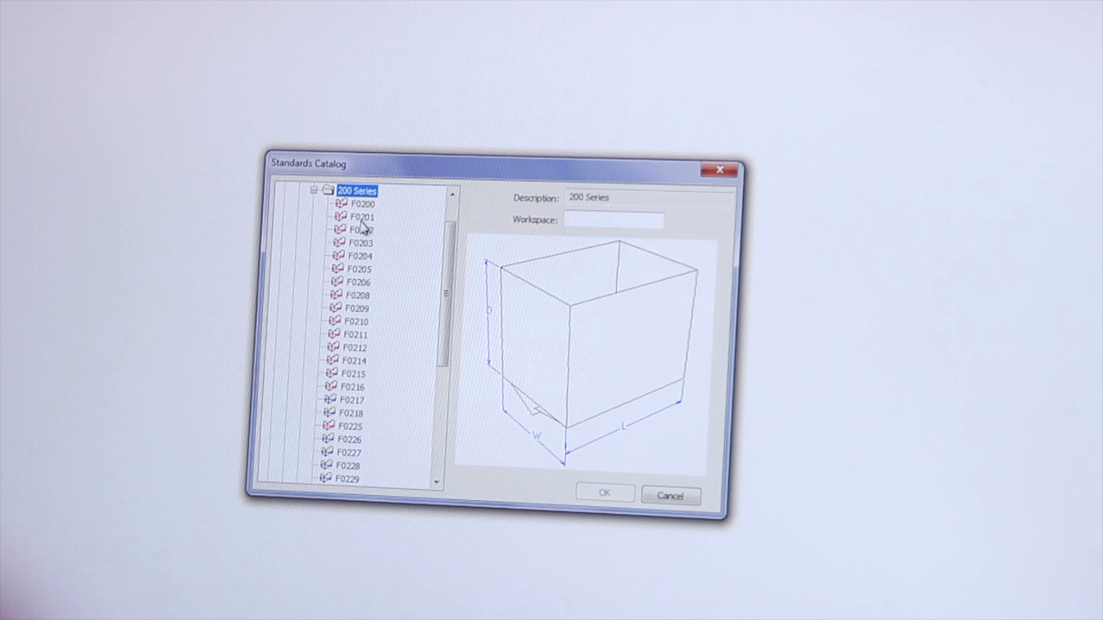
Create an F0210 carton from the 200 Series and fold it in 3D around the foam fitments.
left_click(353, 270)
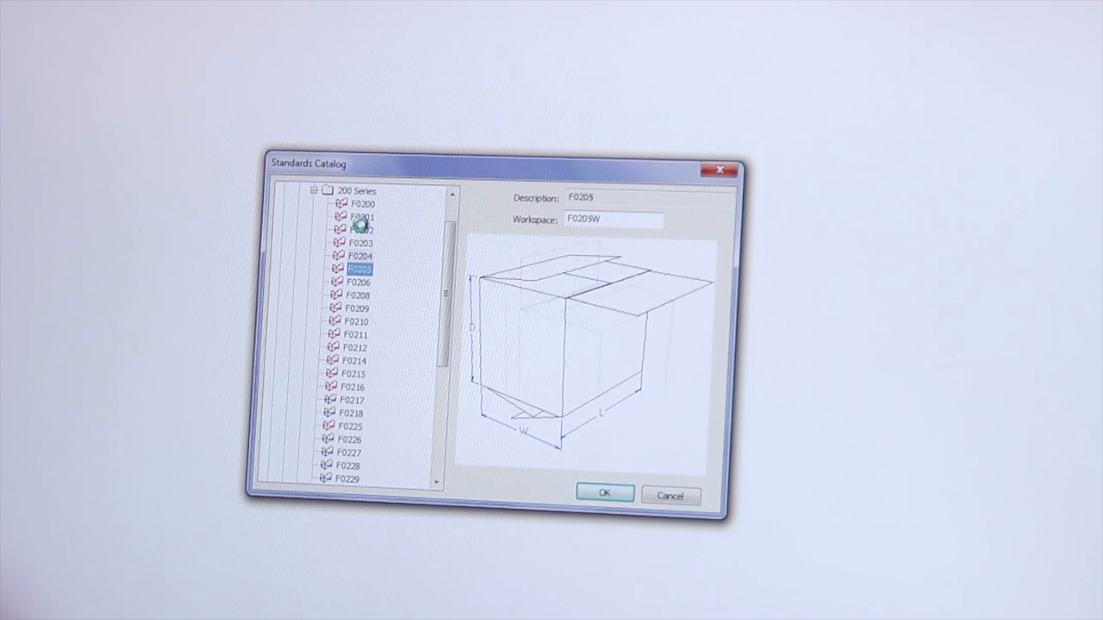
left_click(353, 322)
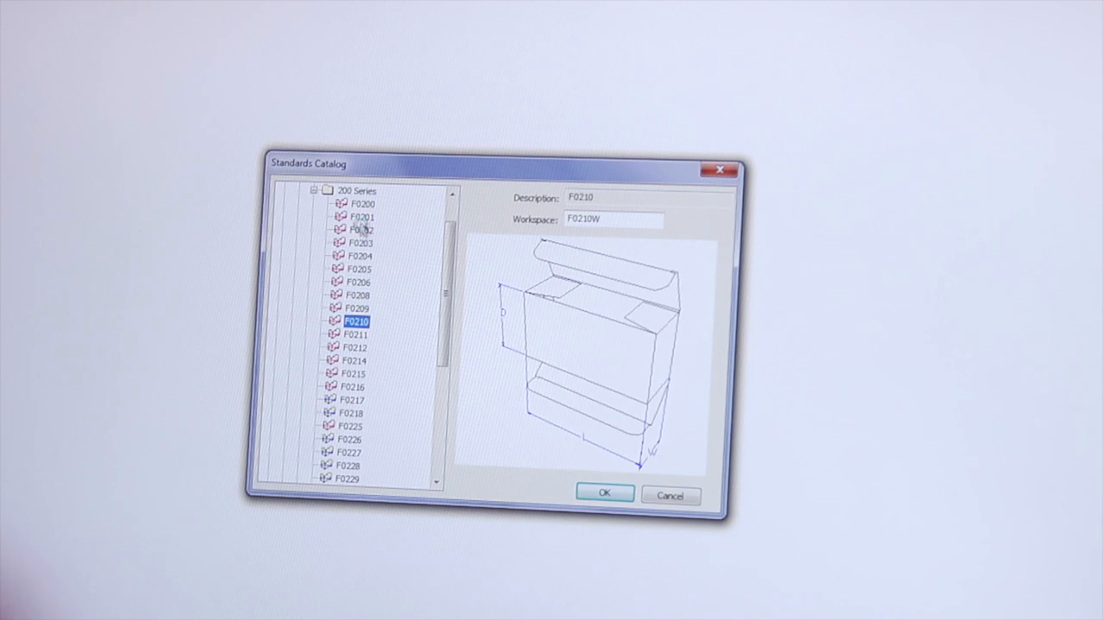
left_click(354, 231)
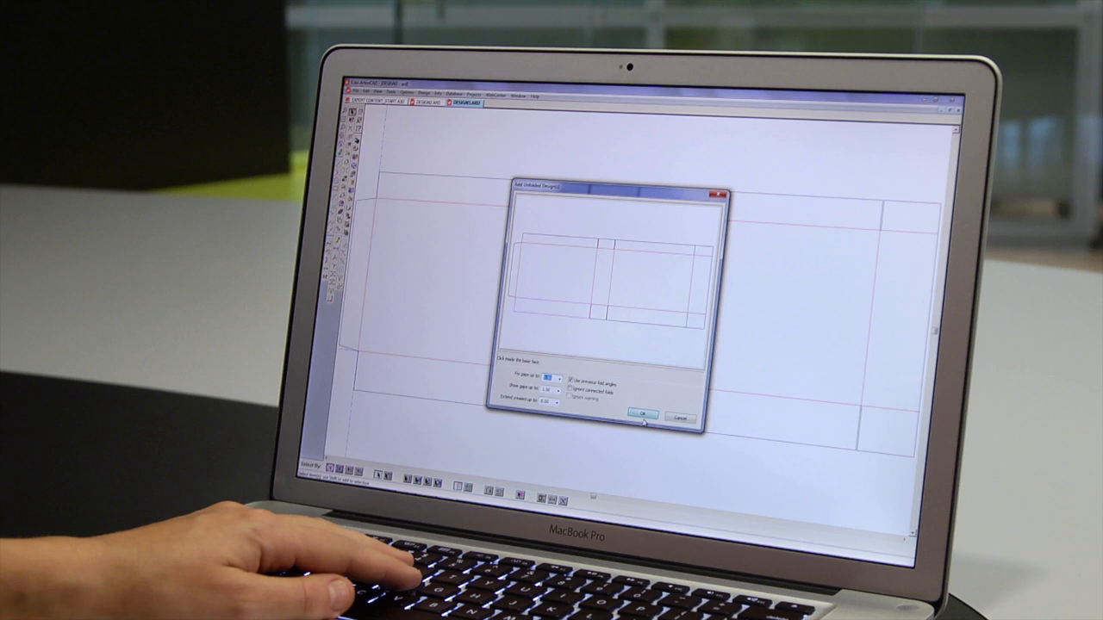
left_click(646, 417)
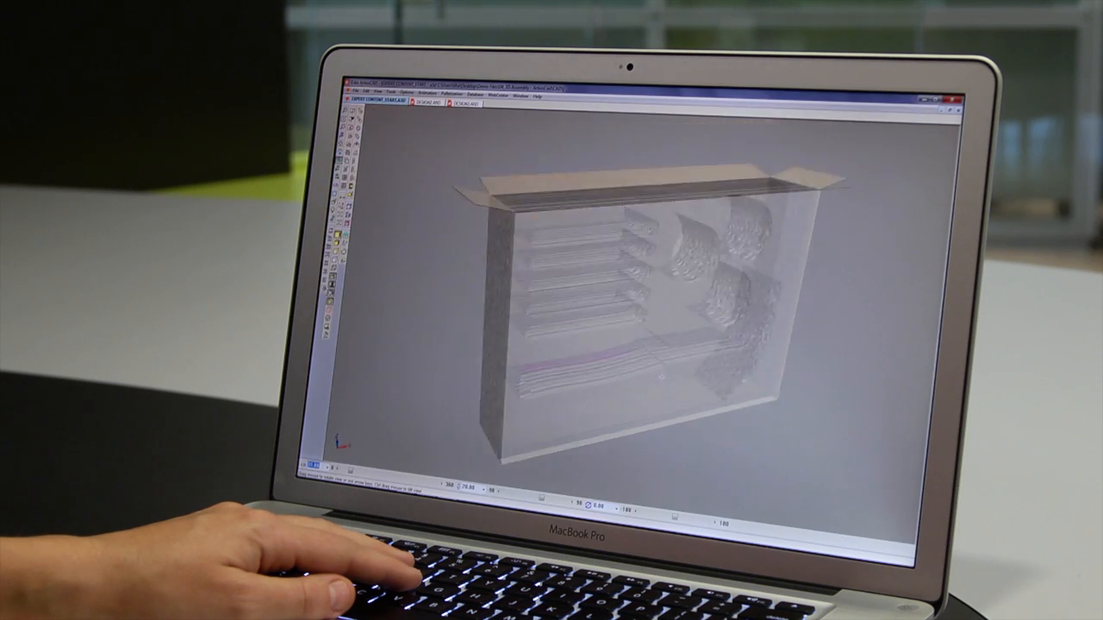